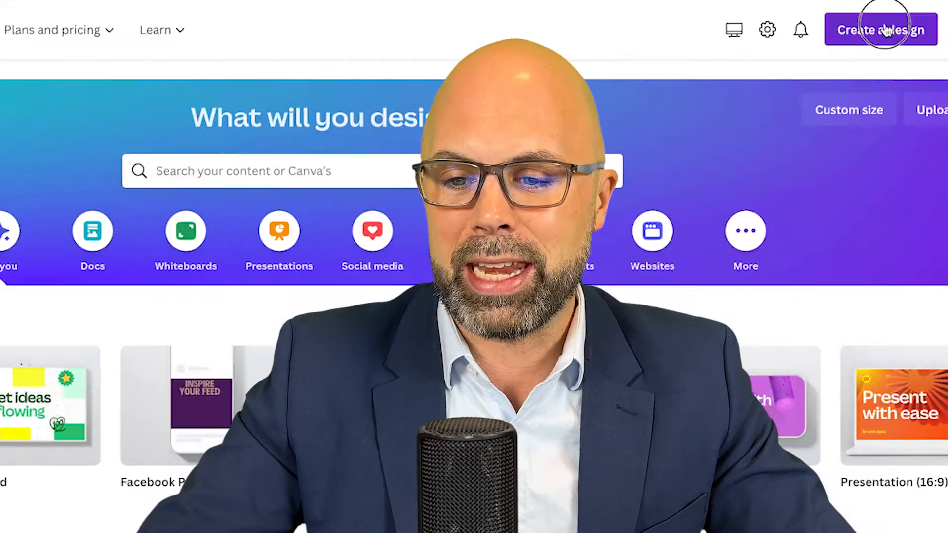
- Create a new design in the Instagram Post (Square) format
left_click(880, 29)
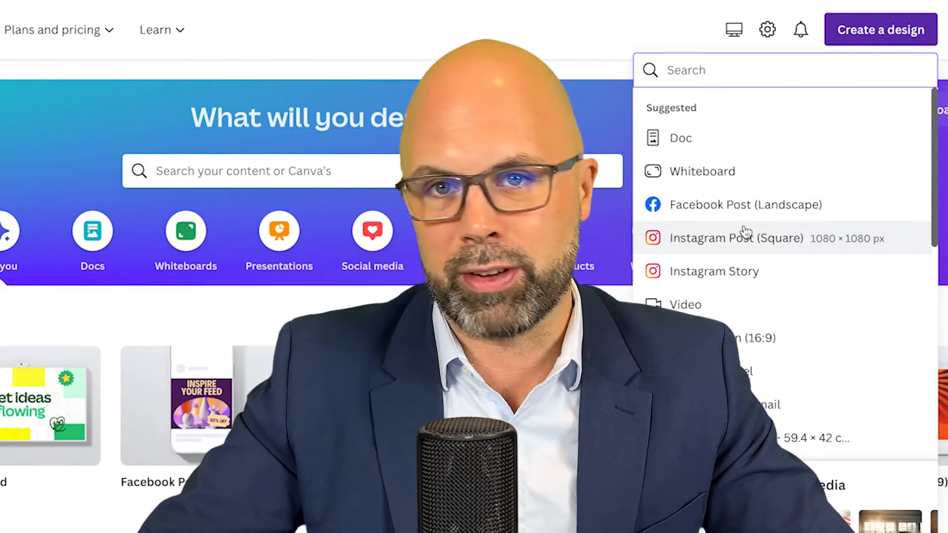
left_click(735, 238)
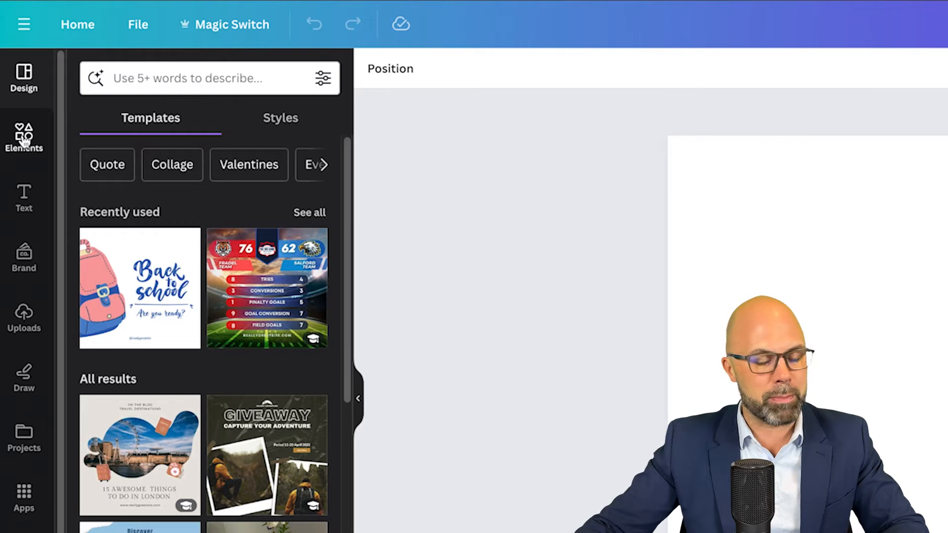
- Reach the AI image generator in Elements and enter the stormy-night lighthouse prompt
left_click(24, 138)
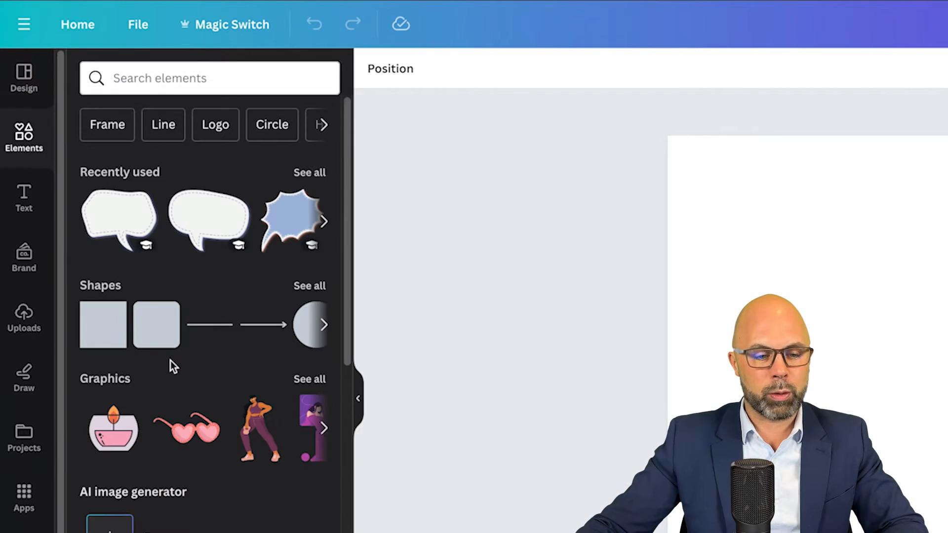
scroll("down", 3)
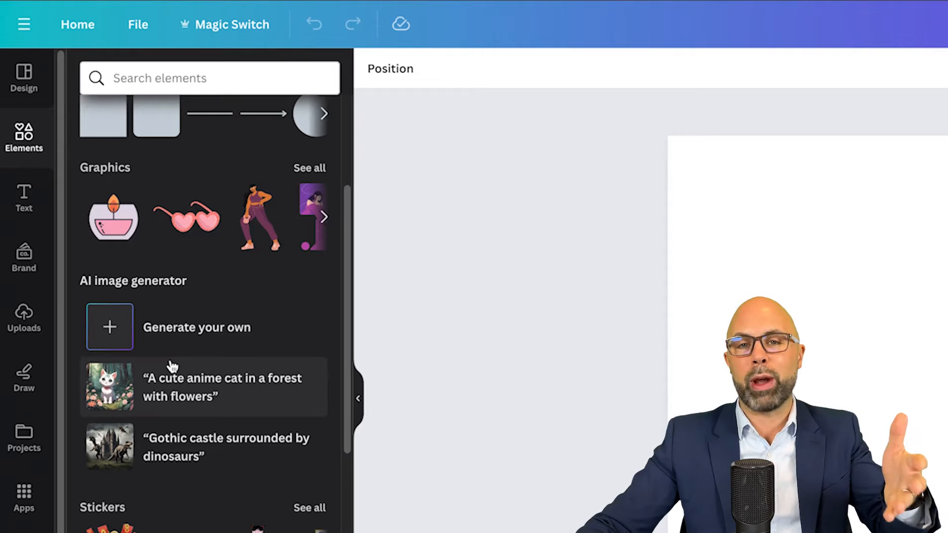
mouse_move(186, 345)
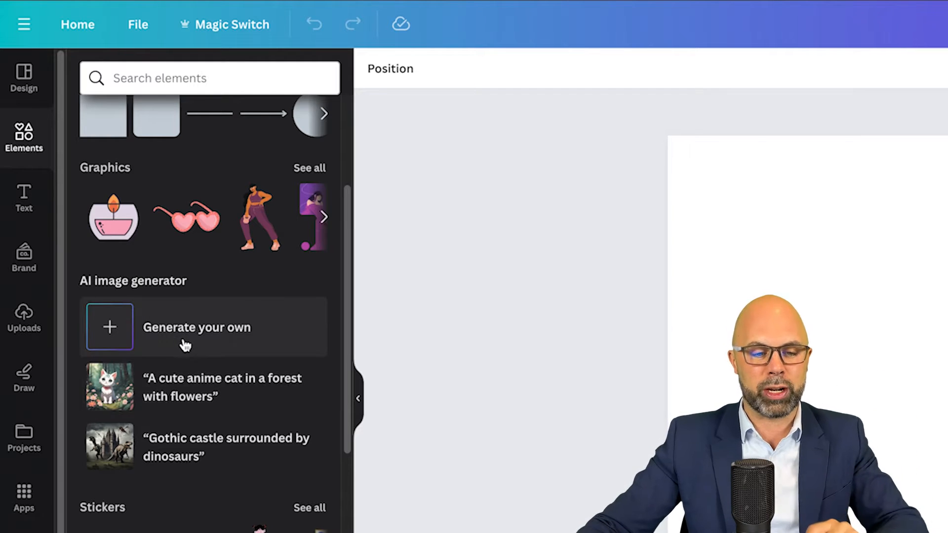
scroll("down", 3)
type("lighthouse shining its light during a stormy night on the ocean")
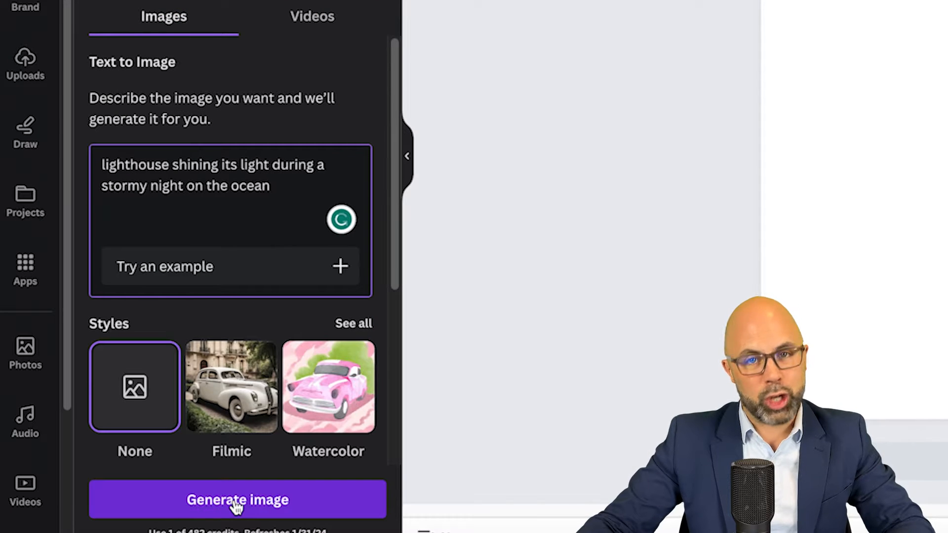
- Generate four stormy lighthouse images from the prompt in the Magic Media panel
left_click(237, 499)
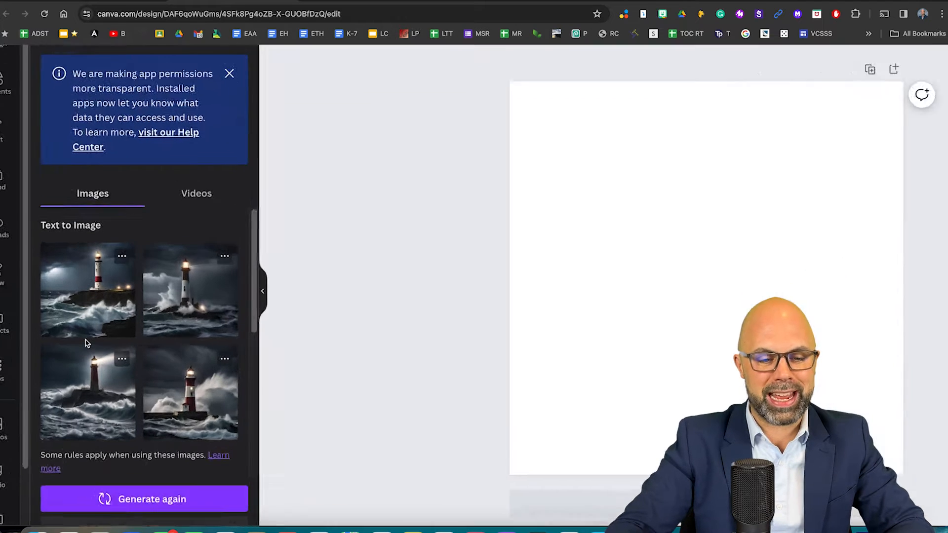
left_click(229, 73)
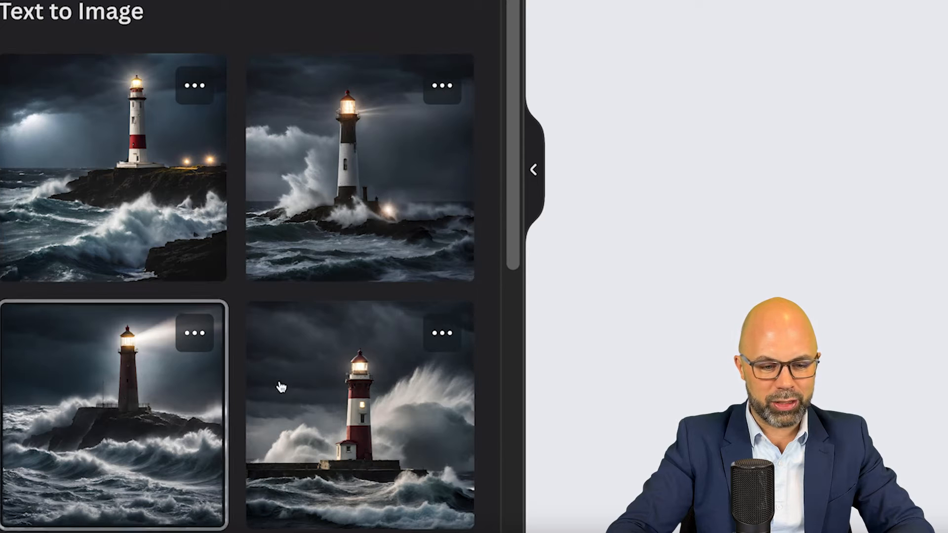
left_click(361, 411)
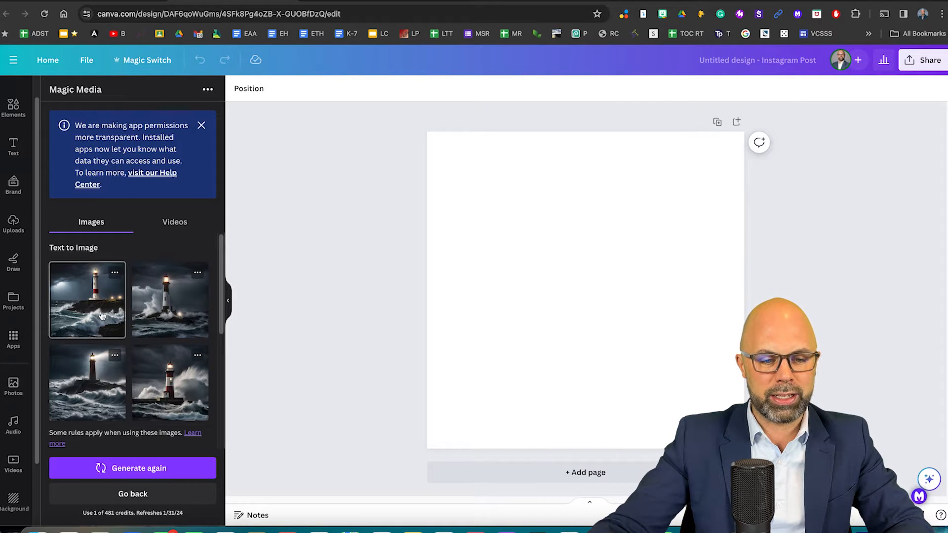
- Place the first lighthouse image at the top-left and enlarge it to fill the page
left_click(87, 301)
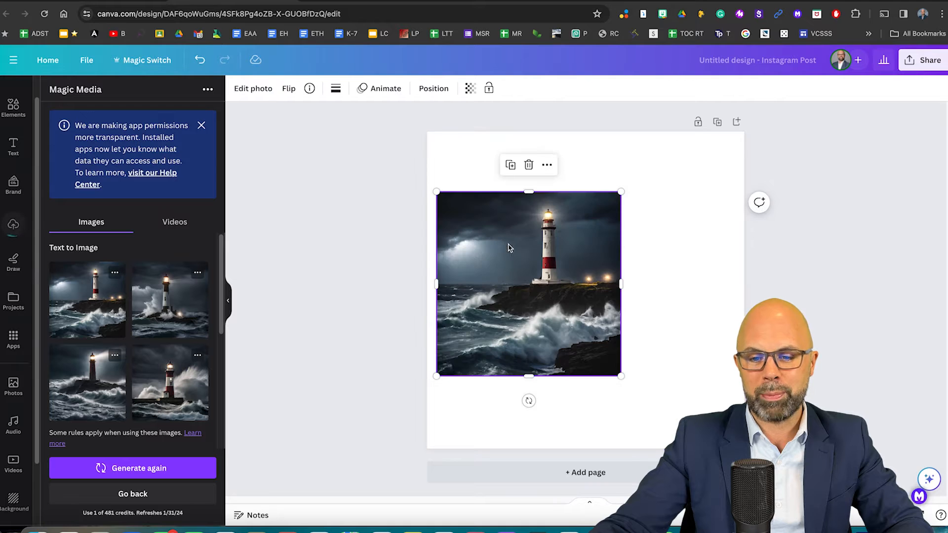
left_click_drag(530, 284, 518, 227)
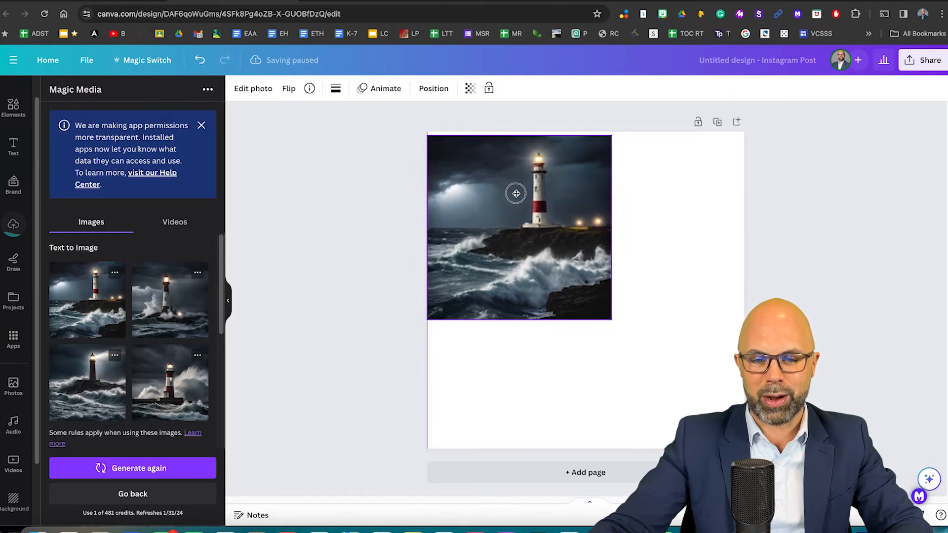
left_click_drag(611, 319, 621, 324)
type("Lighthouse")
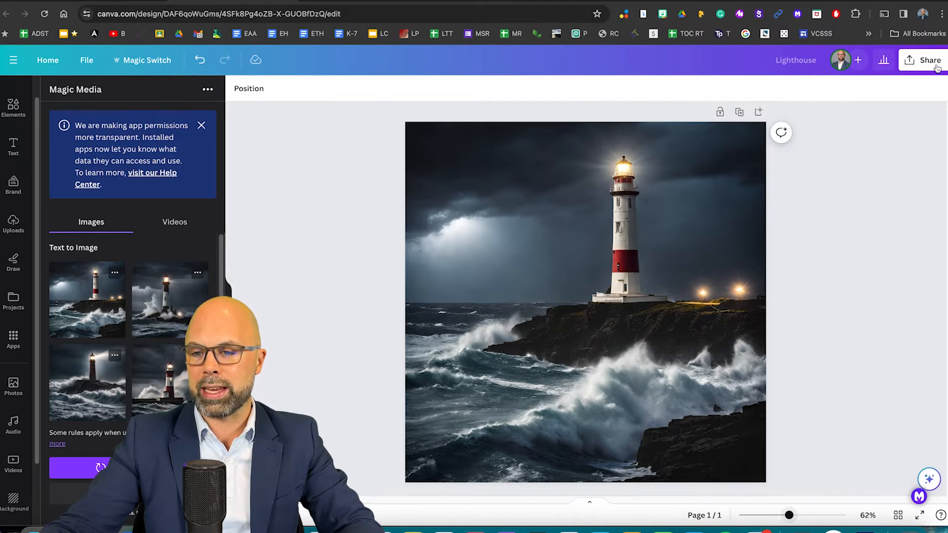
- Download the Lighthouse design via Share as a PNG at 1,620 × 1,620 px
left_click(929, 60)
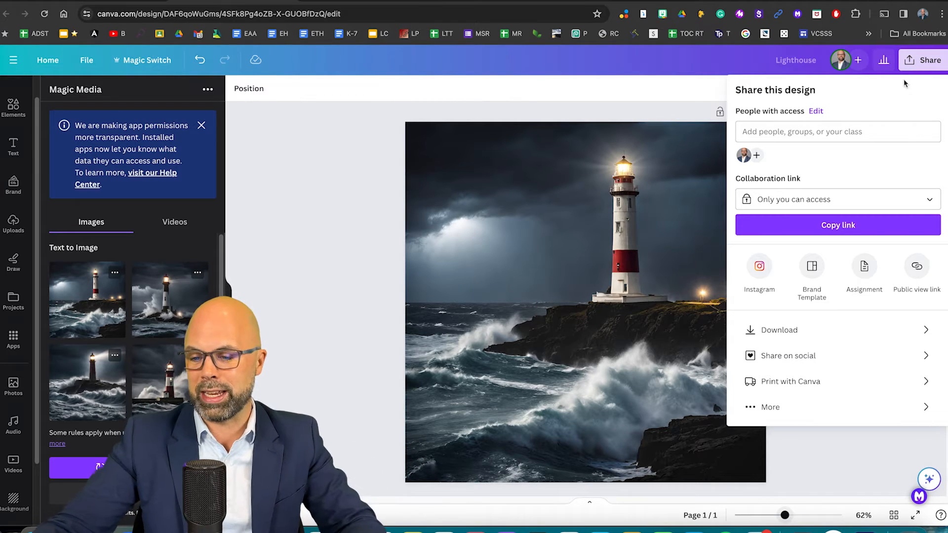
mouse_move(843, 330)
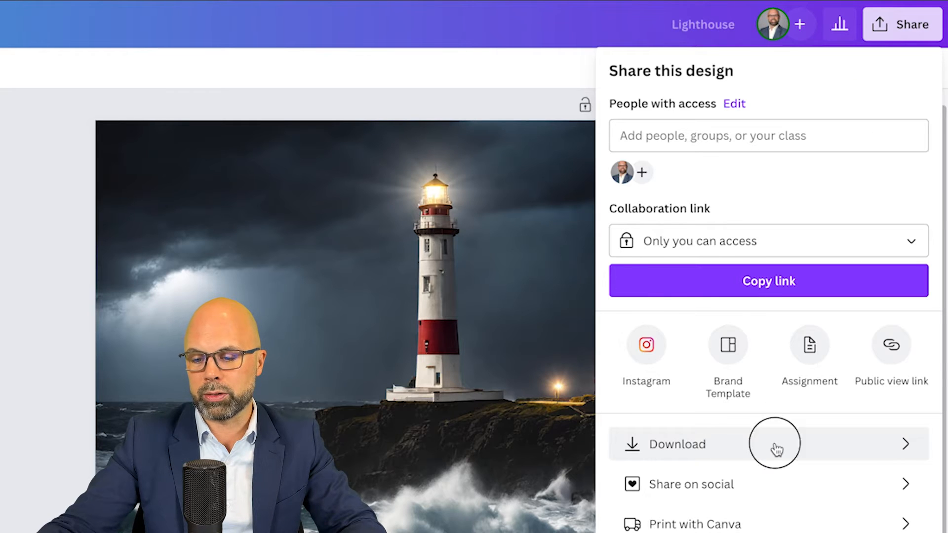
left_click(683, 443)
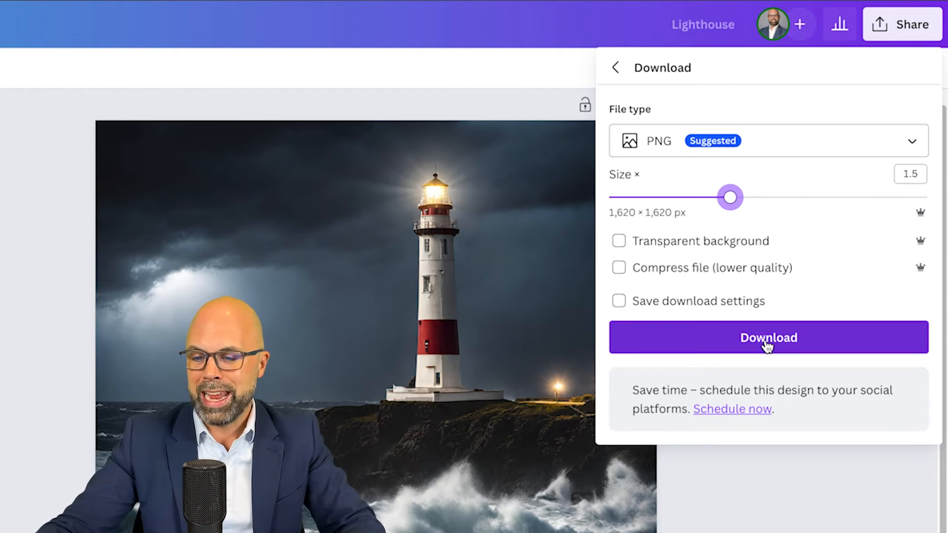
left_click(769, 140)
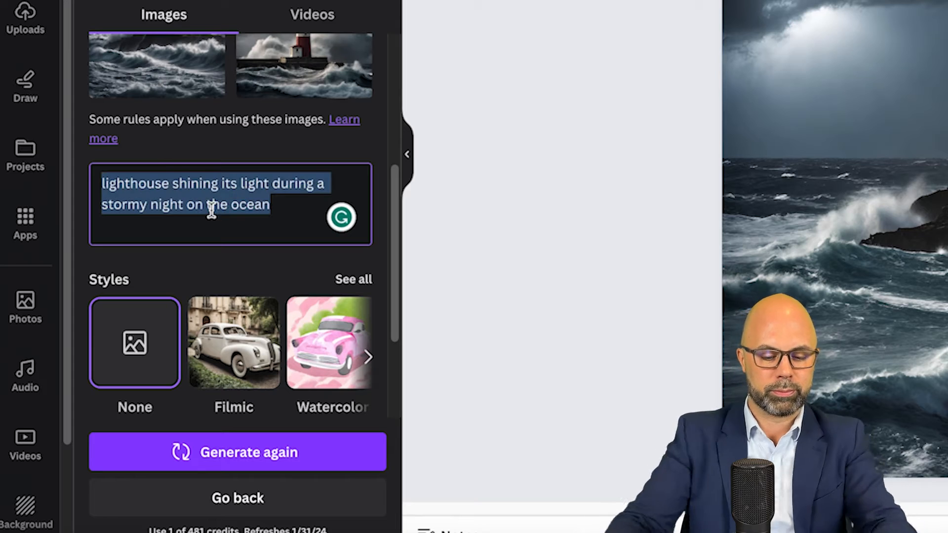
- Replace the prompt with the calico cat among cherry blossoms description and generate four new images
type("calico cat running downtown Vancouver cher")
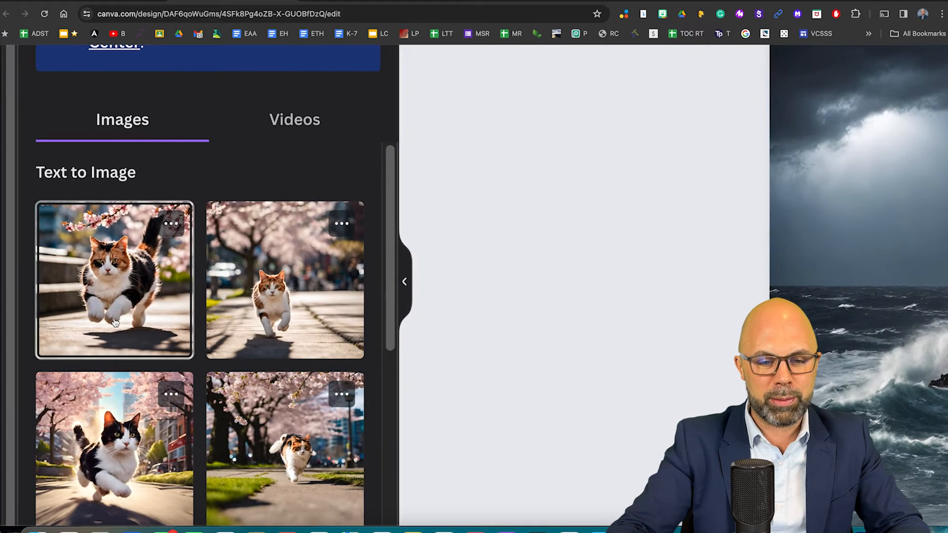
scroll("down", 3)
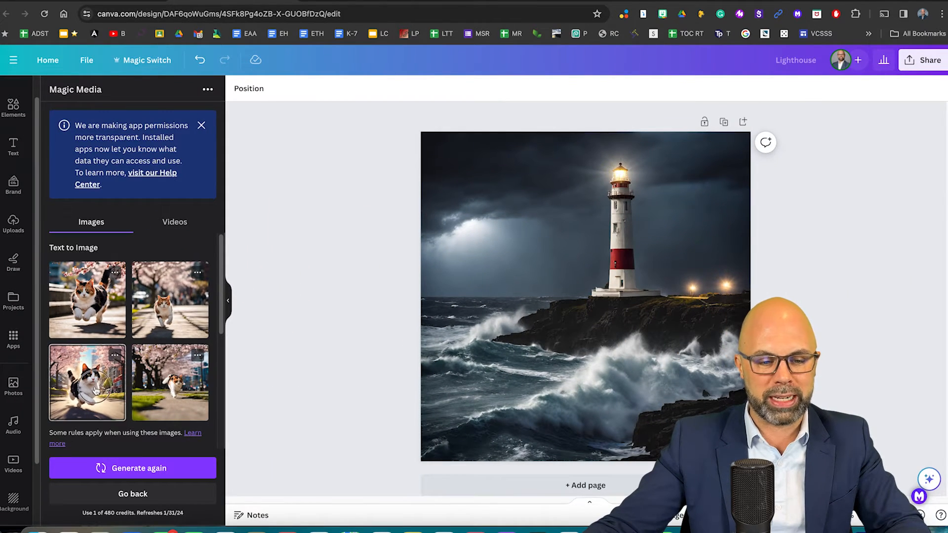
left_click(87, 382)
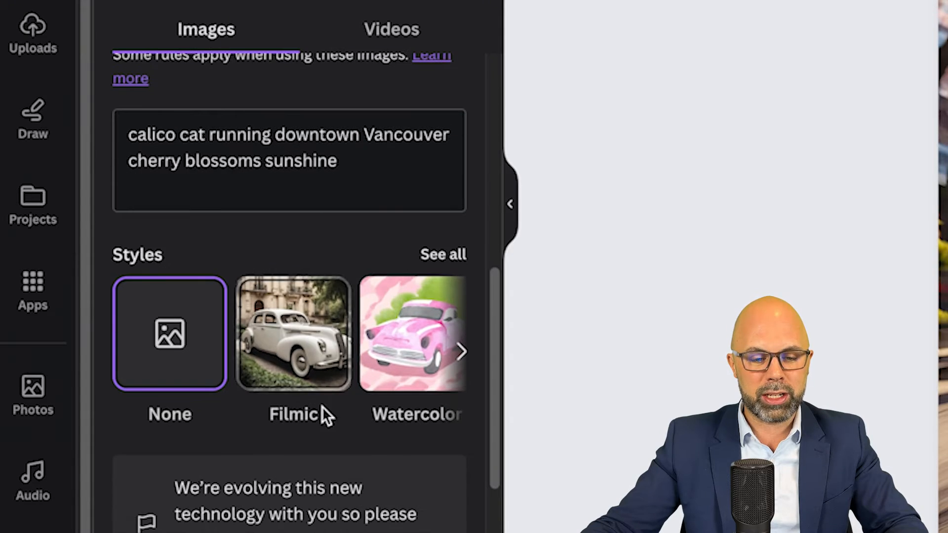
mouse_move(447, 276)
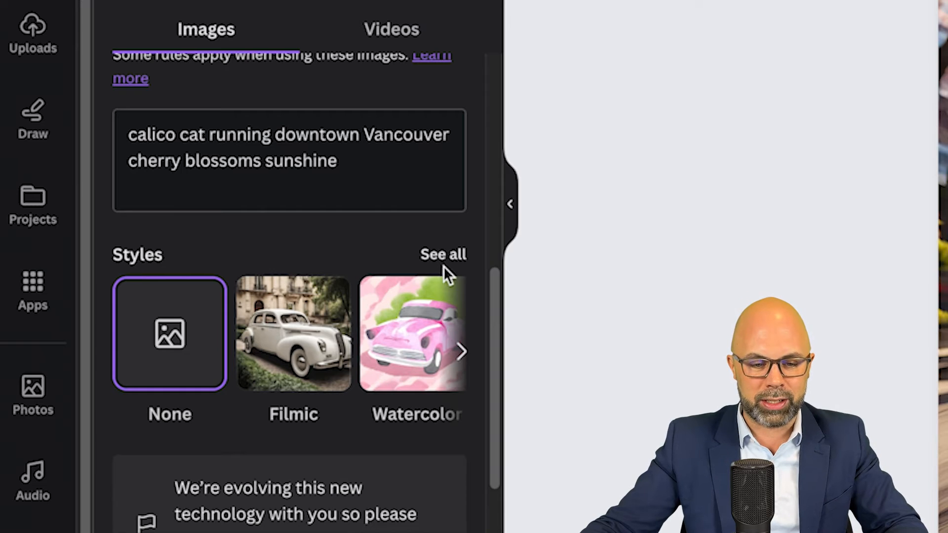
- Browse the full list of image styles, then regenerate the calico cat images
left_click(442, 254)
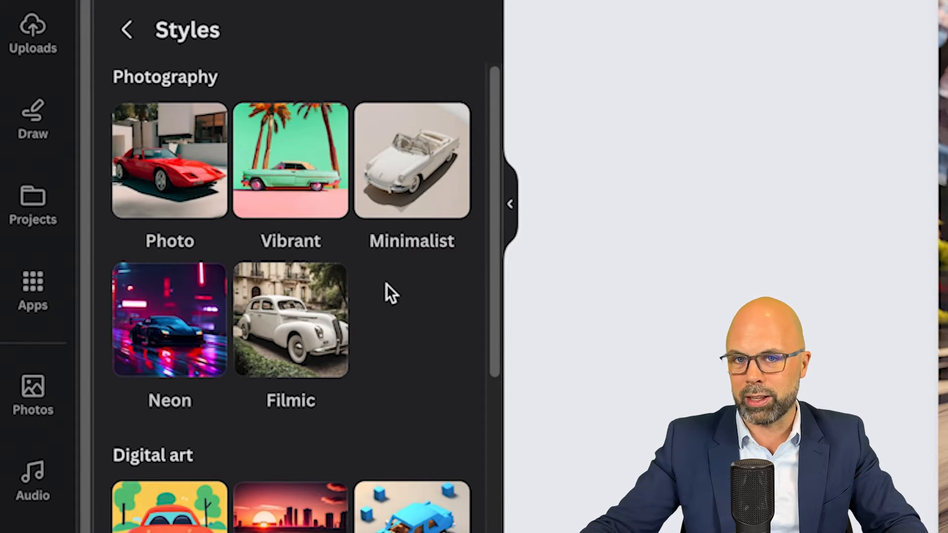
scroll("down", 3)
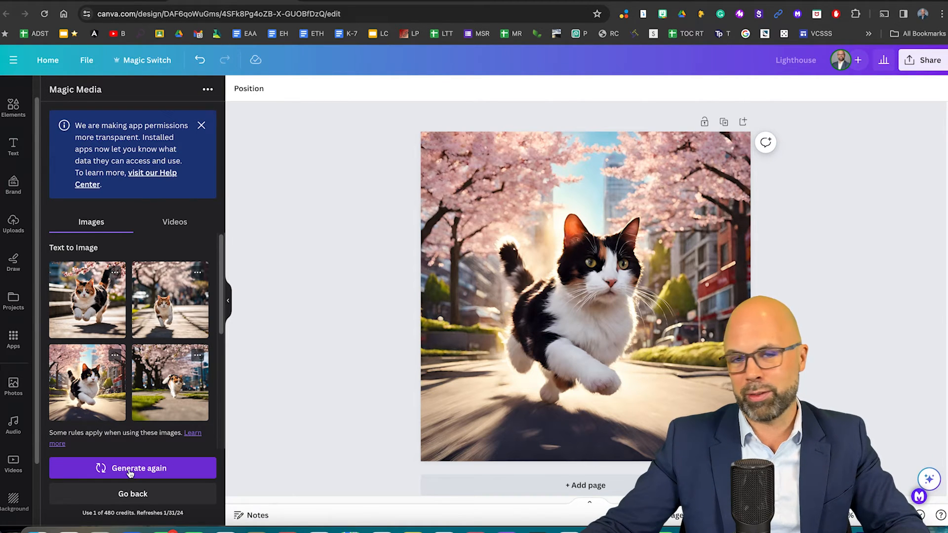
left_click(133, 468)
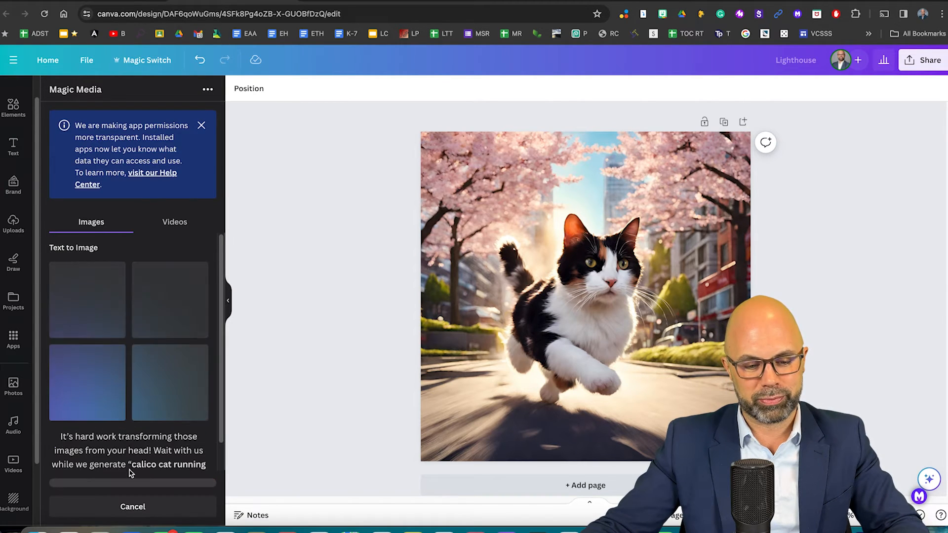